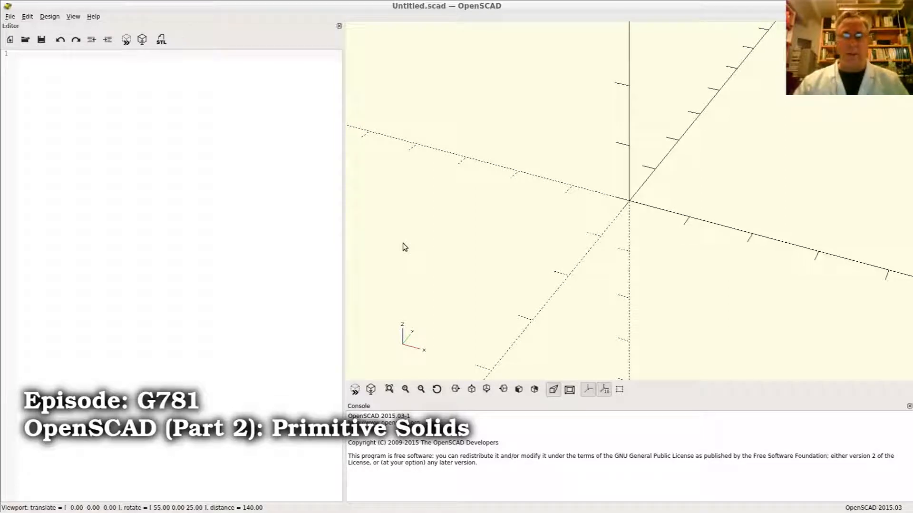
mouse_move(286, 227)
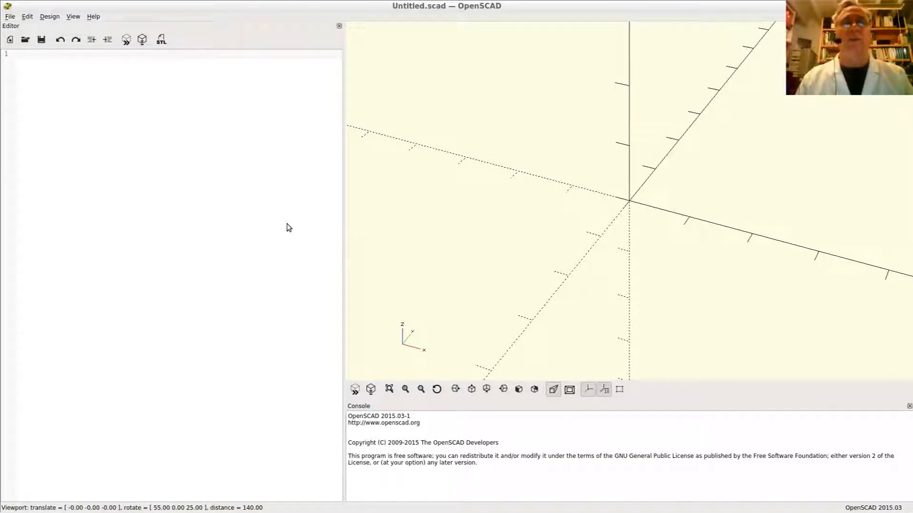
Start a single-line comment with // on line 1 of the empty script.
text(//)
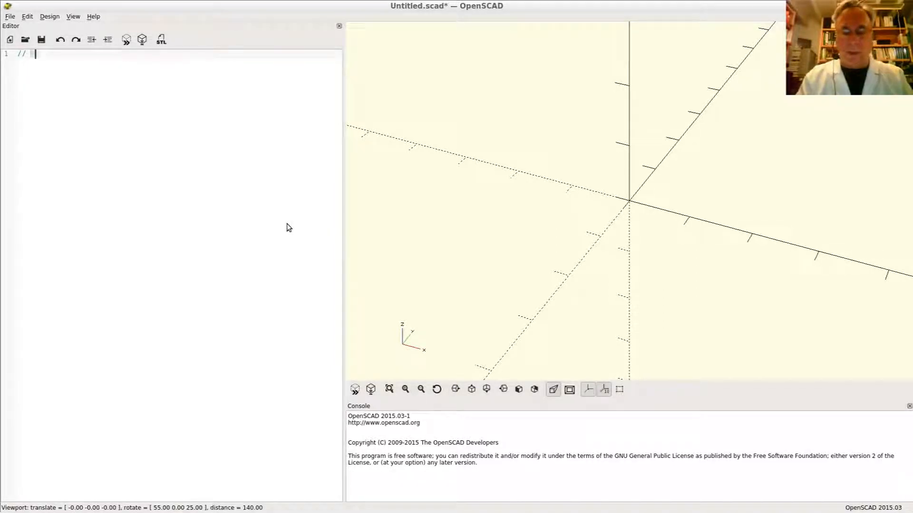
Write 'comment' and an indented /* */ block: 'multiline comment', 'this is ignored by openSCAD'.
text(comment)
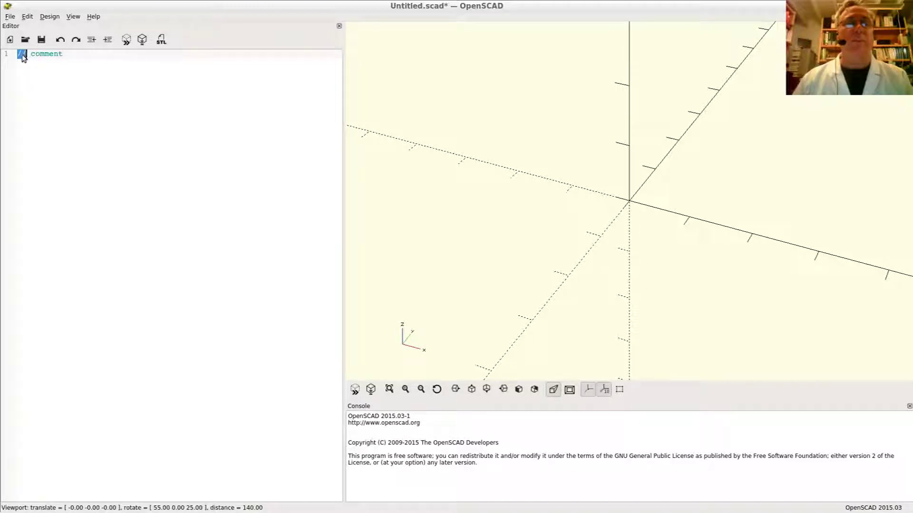
double_click(47, 54)
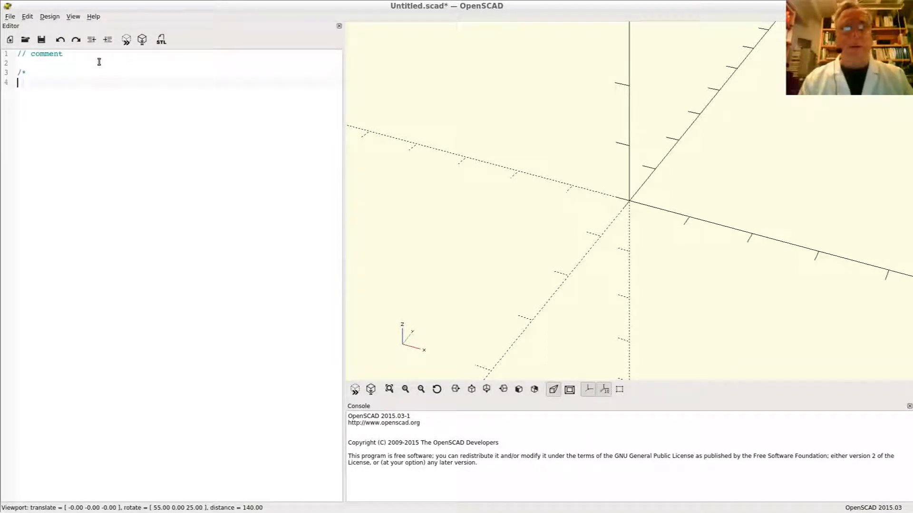
text(*/)
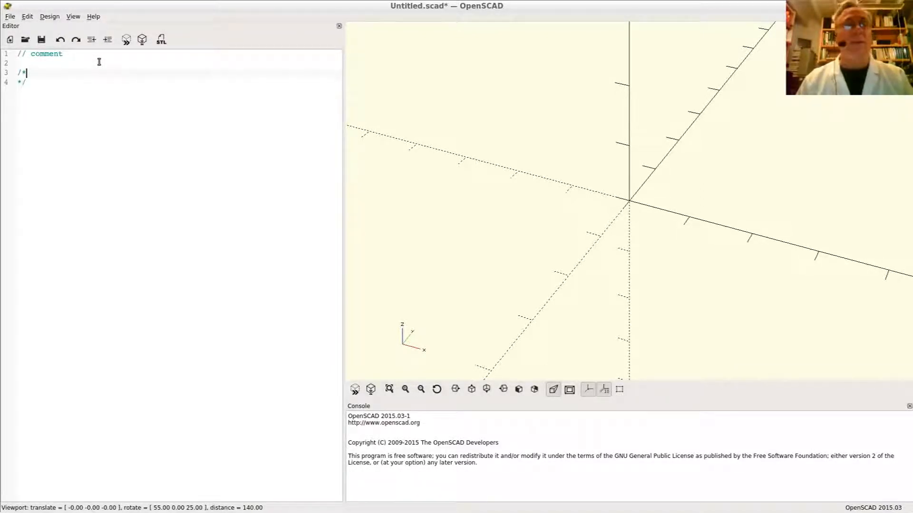
text(multiline comment)
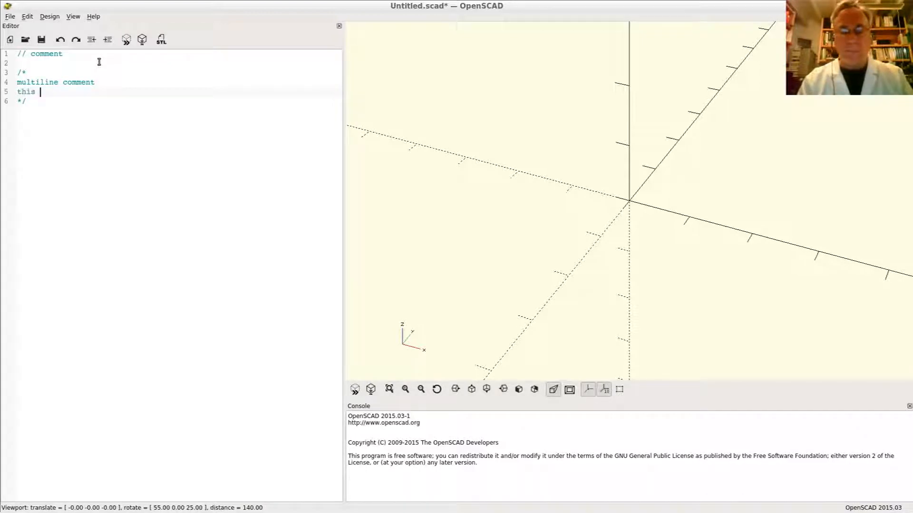
text(is ignored by open)
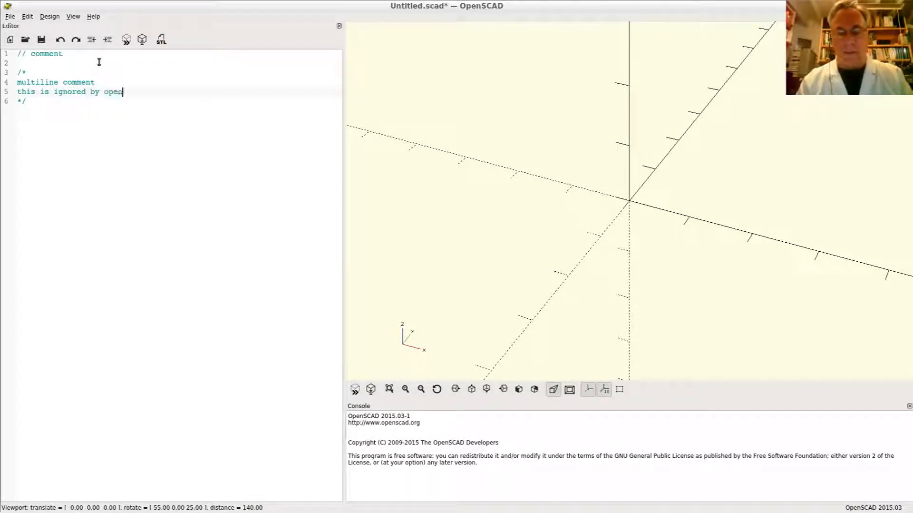
text(SCAD)
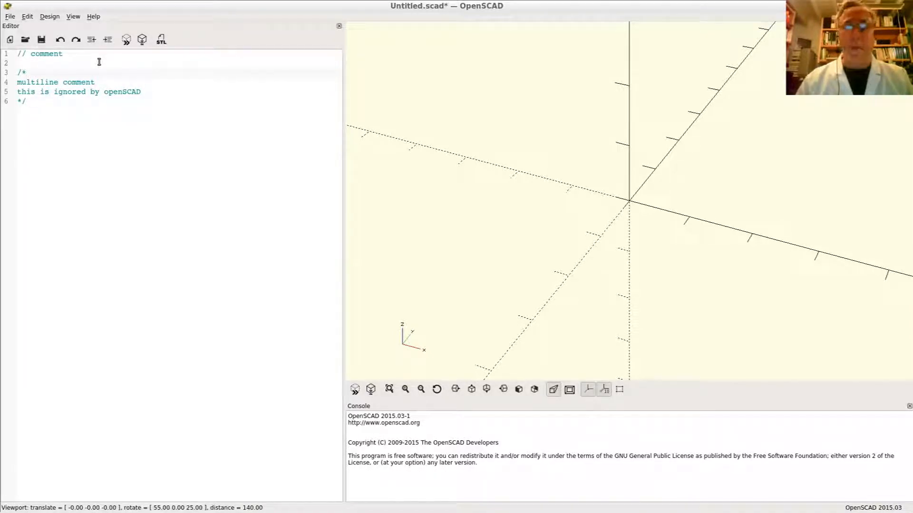
key(Tab)
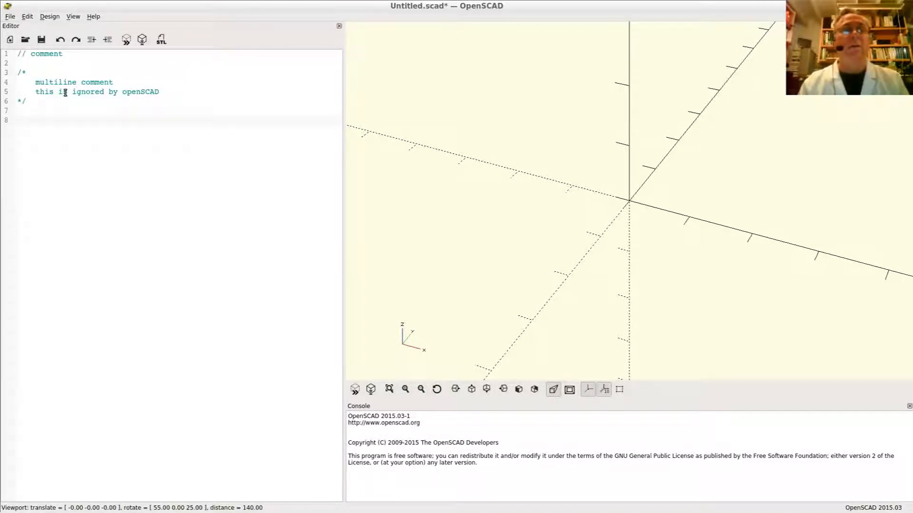
Add cube(50.5); below the comments and fit the cube into the 3D view.
text(cu)
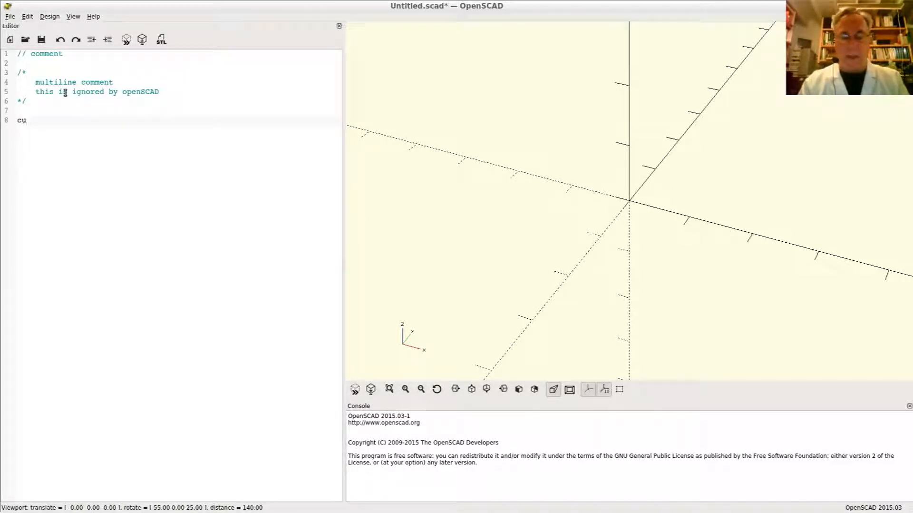
text(be()
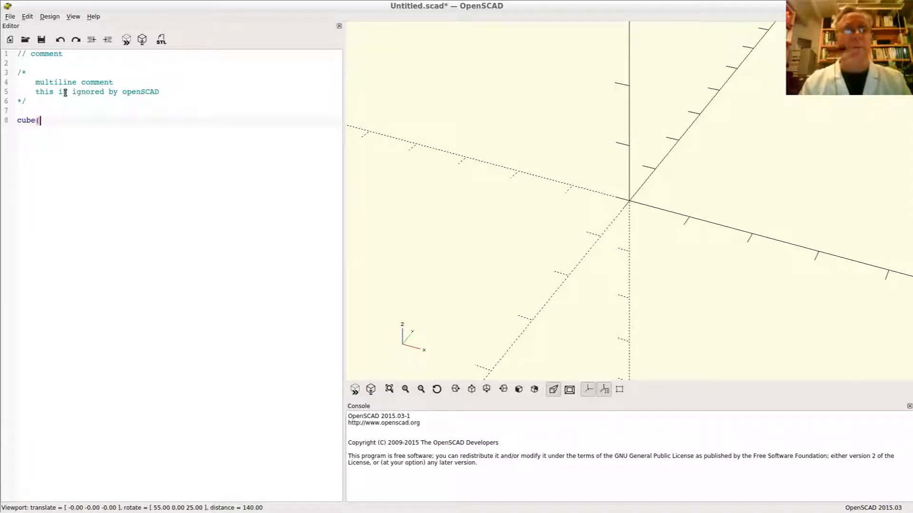
text(50.)
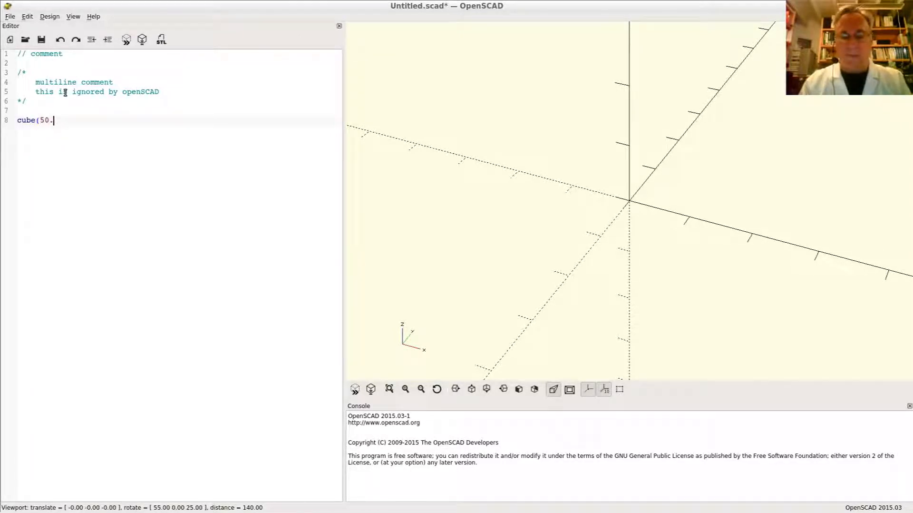
text(5);)
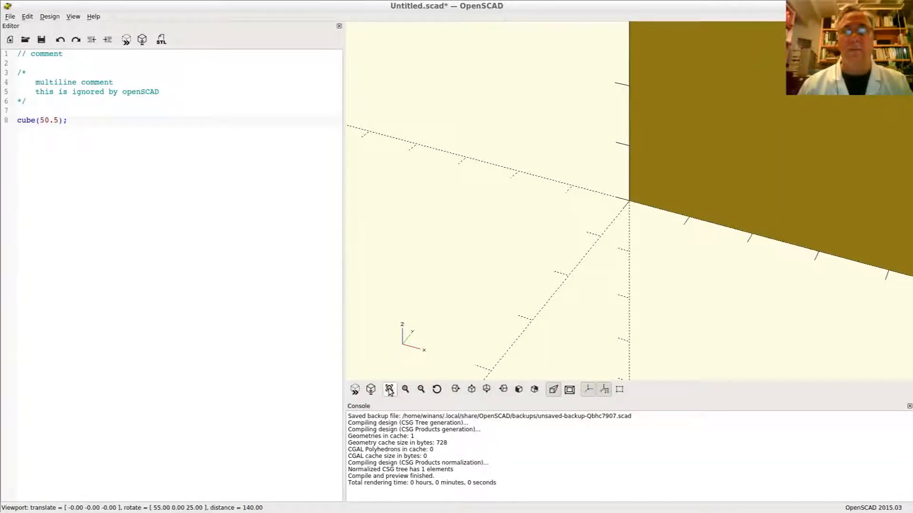
click(389, 388)
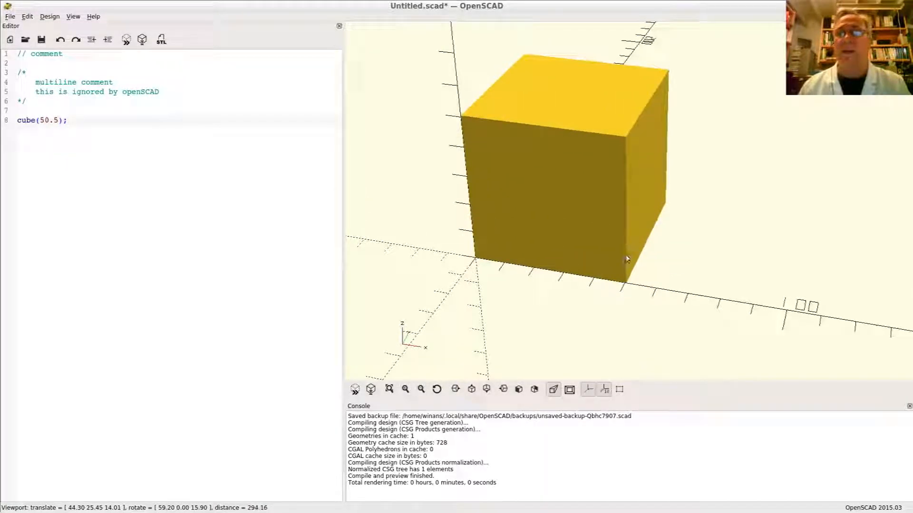
scroll(up, 3)
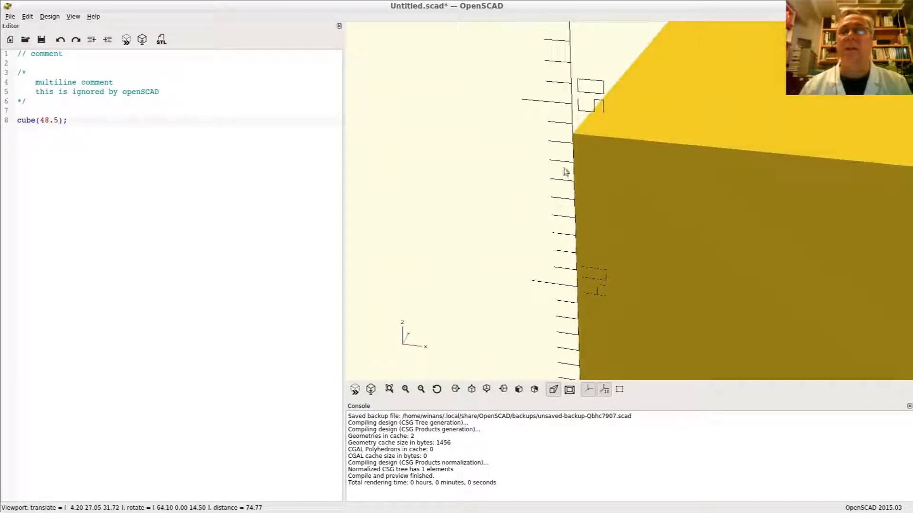
scroll(down, 3)
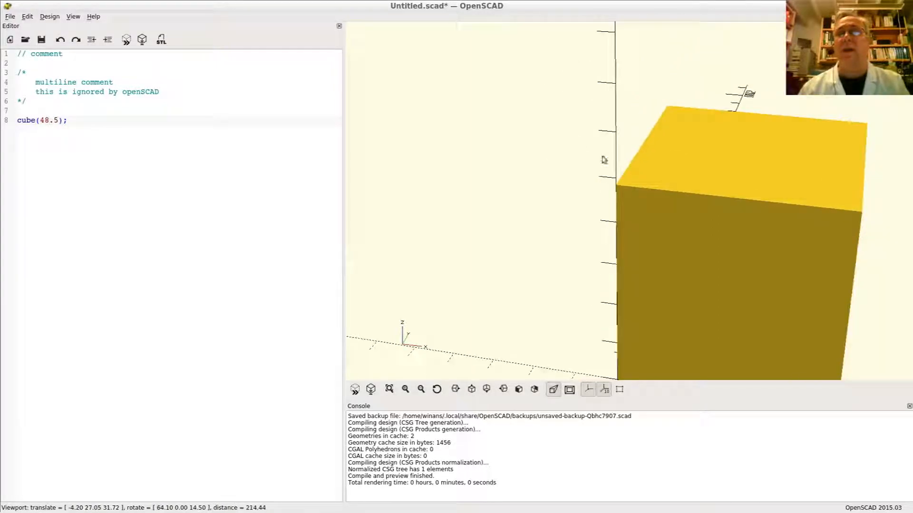
scroll(down, 3)
text(20)
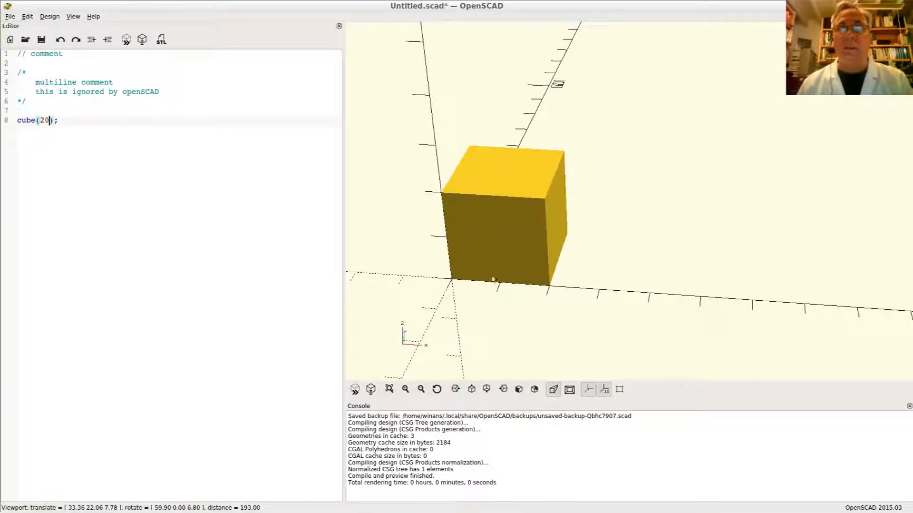
Add center=true to the cube call, then change it to center=false.
scroll(up, 3)
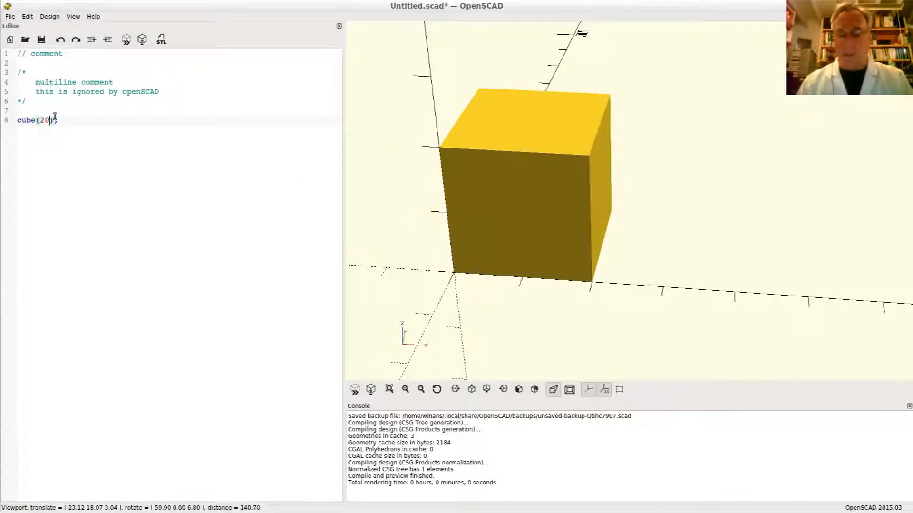
text(,center=)
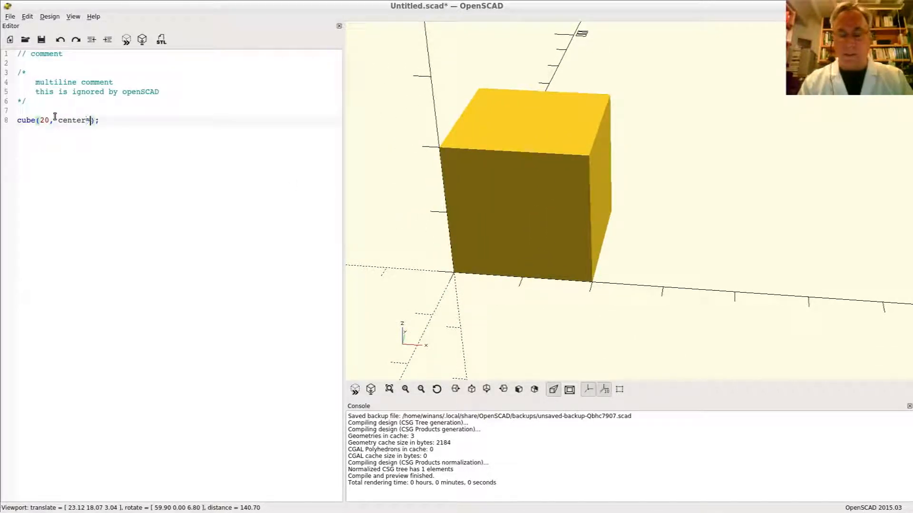
text(true)
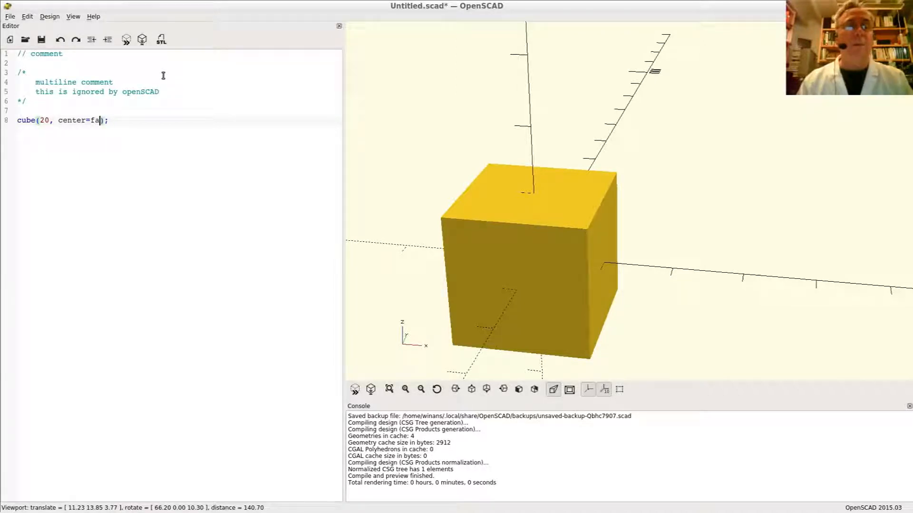
text(lse)
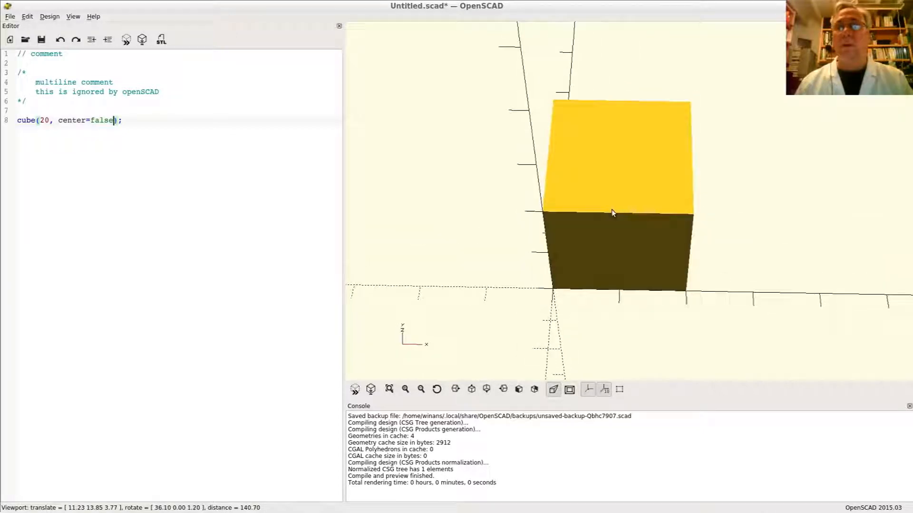
Delete the center=false argument and the rest of the cube's arguments.
double_click(71, 119)
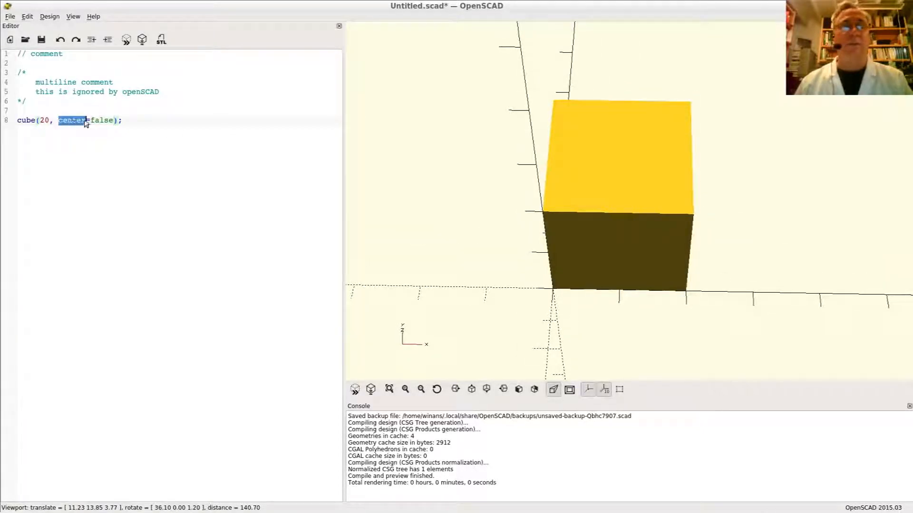
key(Delete)
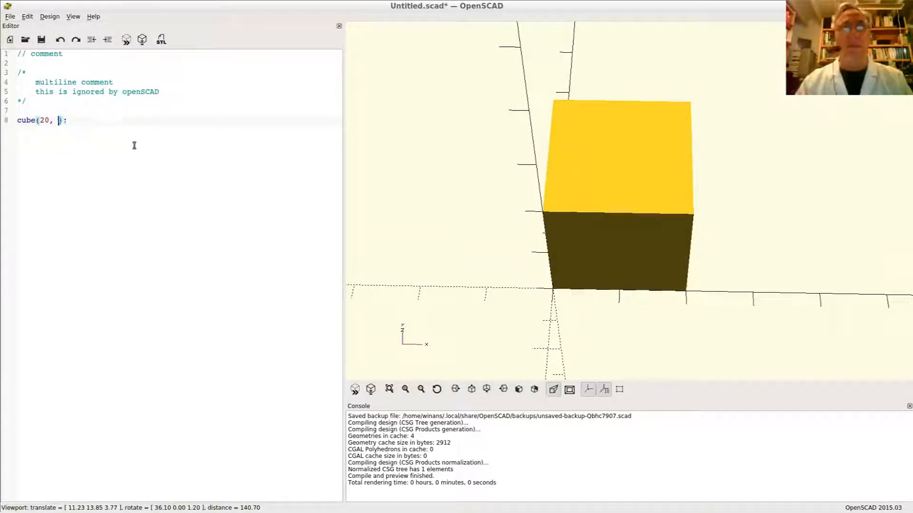
key(BackSpace)
text([)
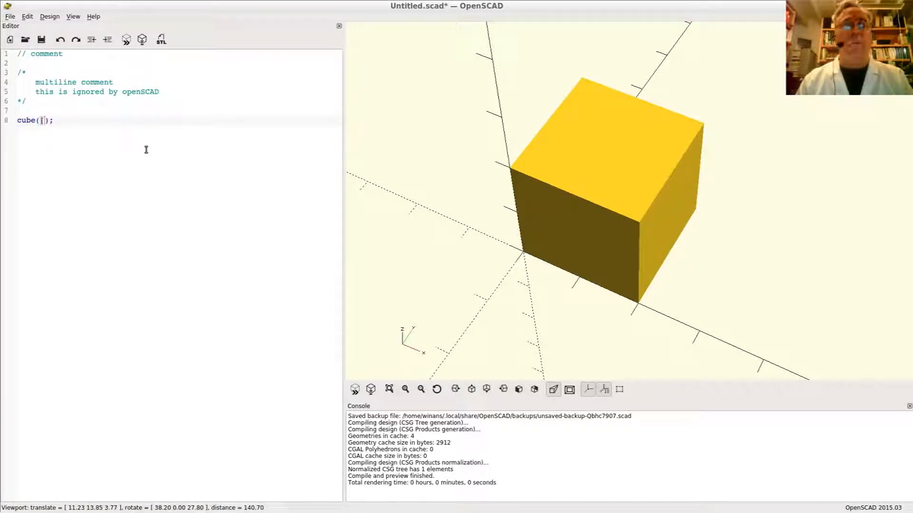
Add center=false and fill the cube's size brackets with 20, 400, 40.
text(, cente)
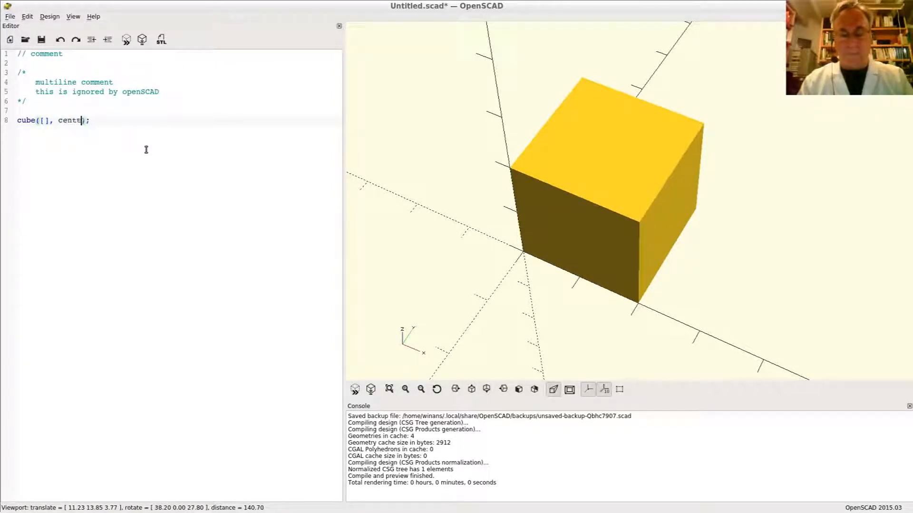
text(r=false)
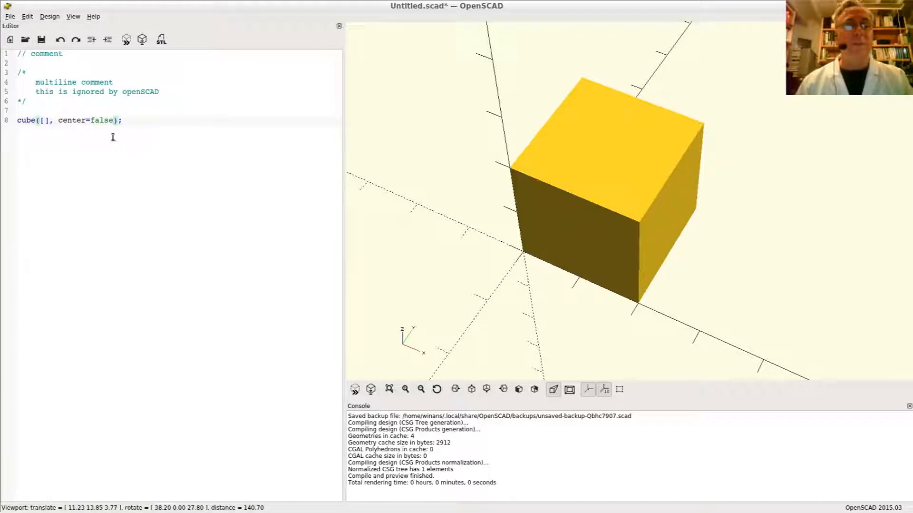
click(46, 119)
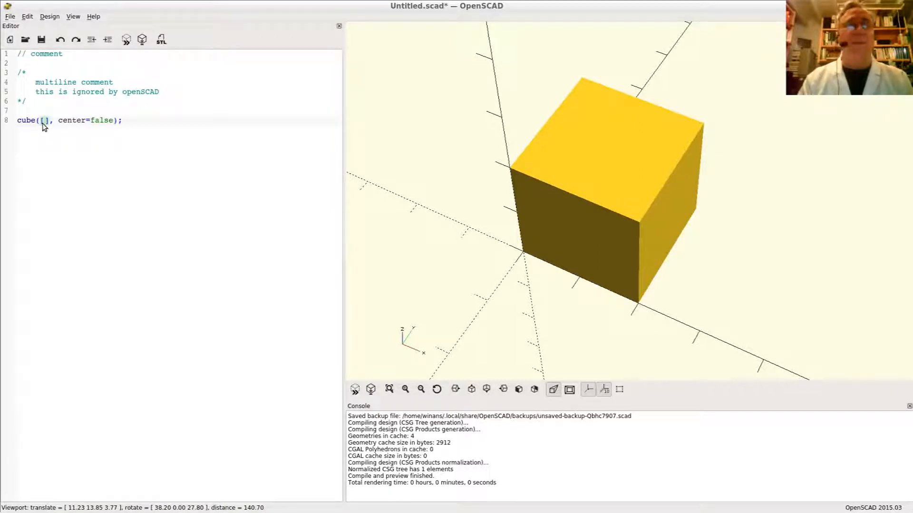
text(20)
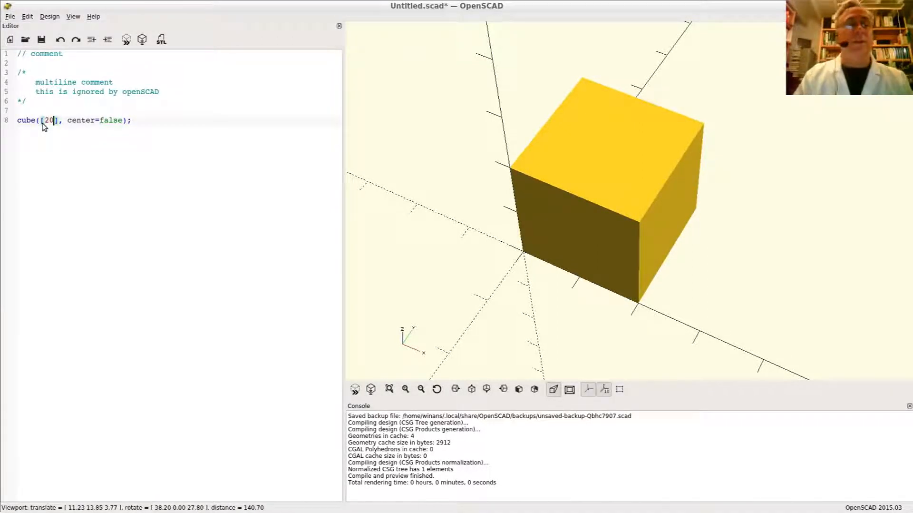
text(,)
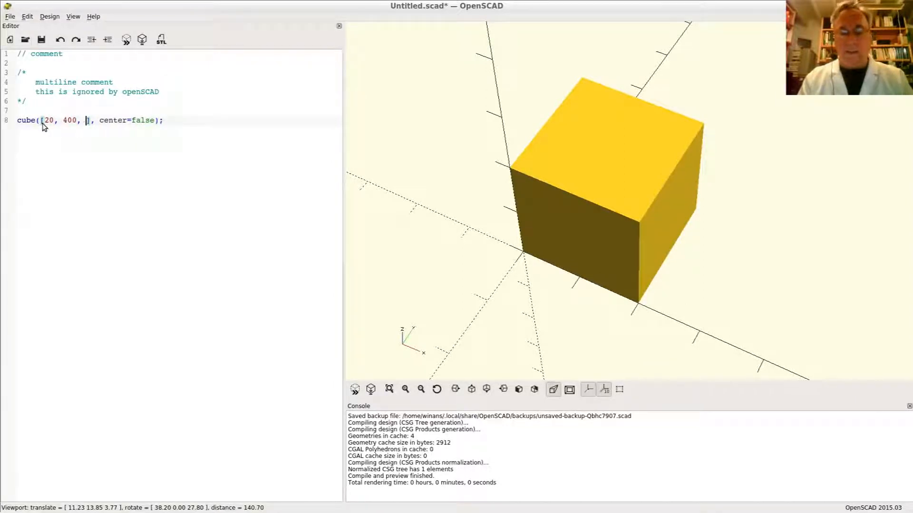
text(40)
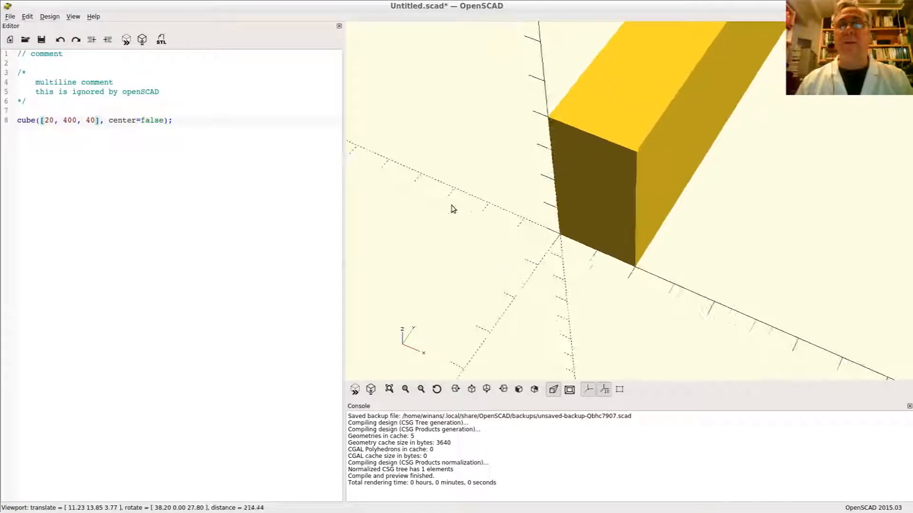
Change the cube's centring setting from false to true.
scroll(down, 3)
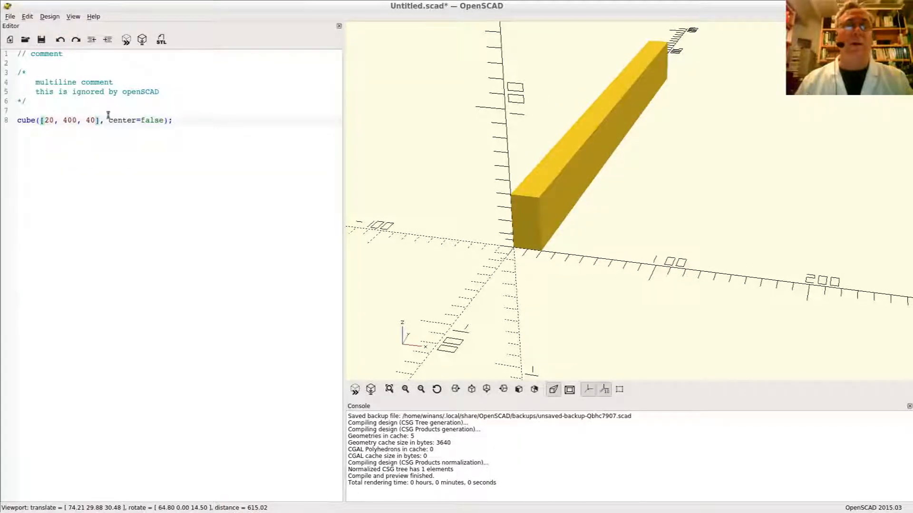
double_click(153, 120)
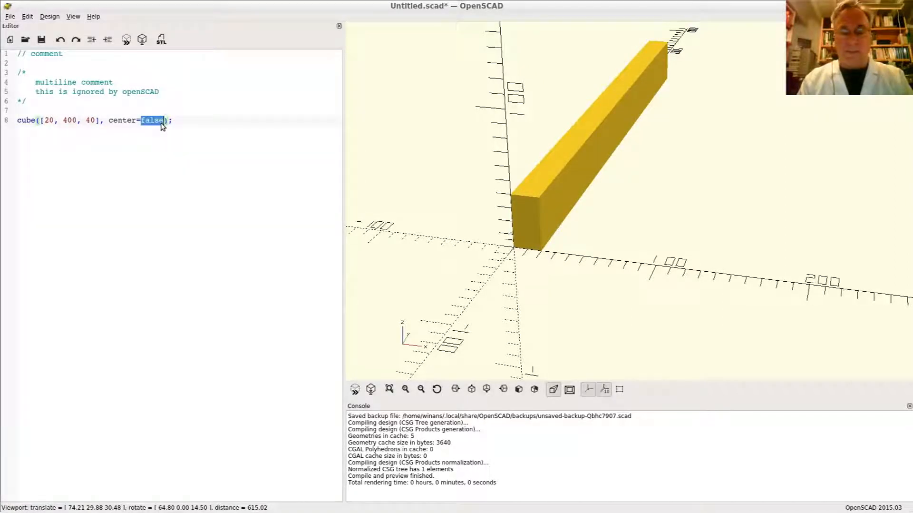
text(true)
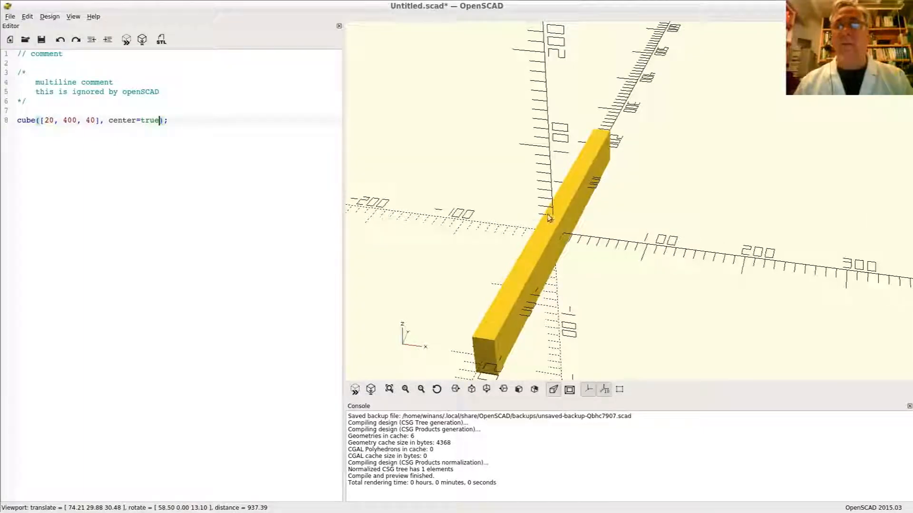
Select the whole cube statement on line 8.
triple_click(87, 120)
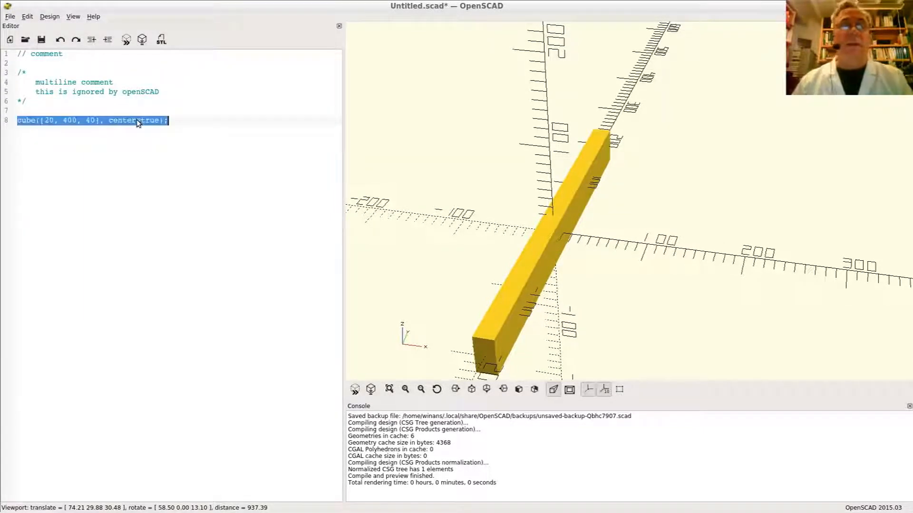
Replace the cube statement with sphere(50);.
text(s)
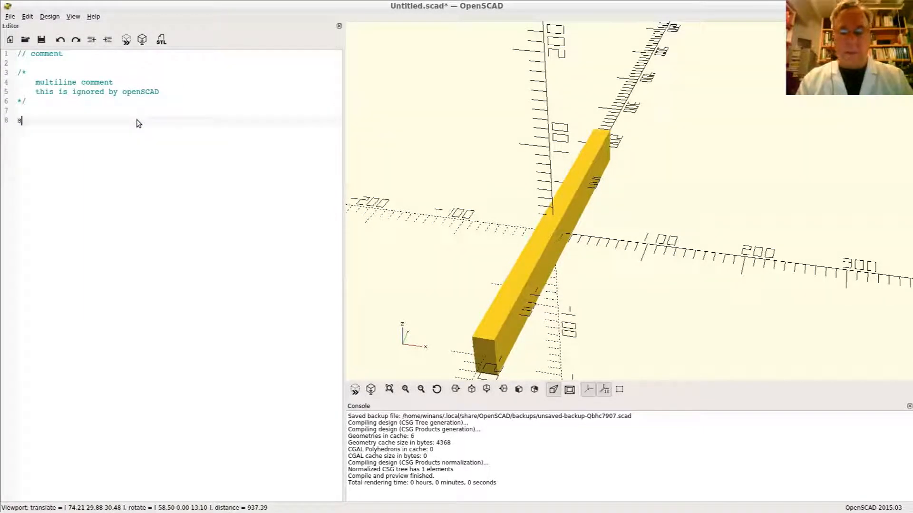
text(phere()
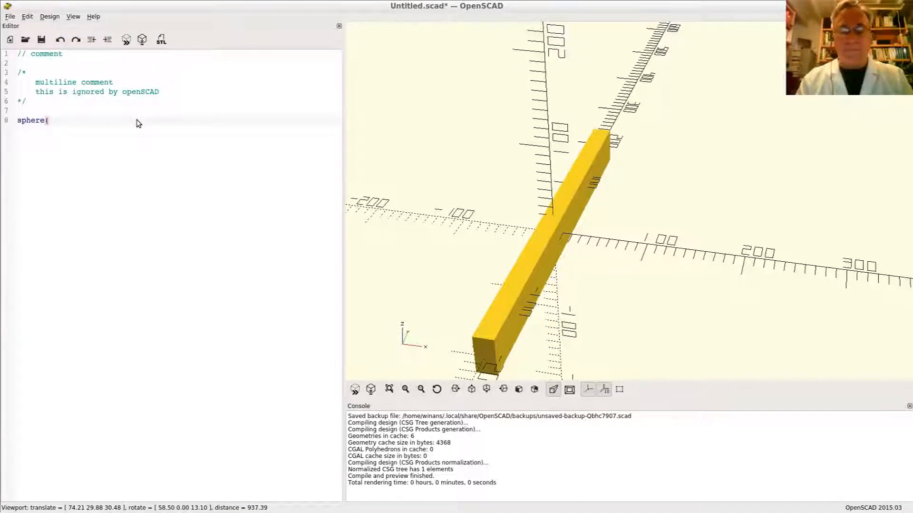
text(50);)
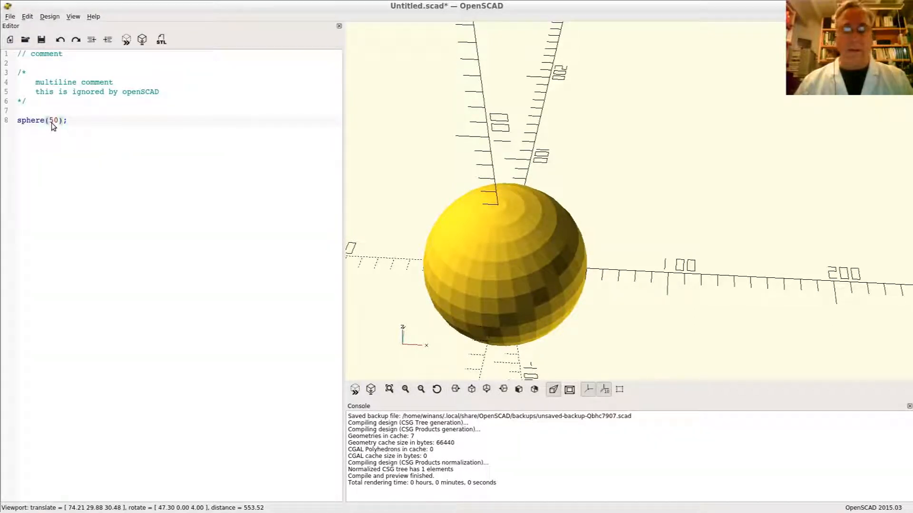
Rewrite the sphere's size argument as d=50 and zoom the preview.
text(r=)
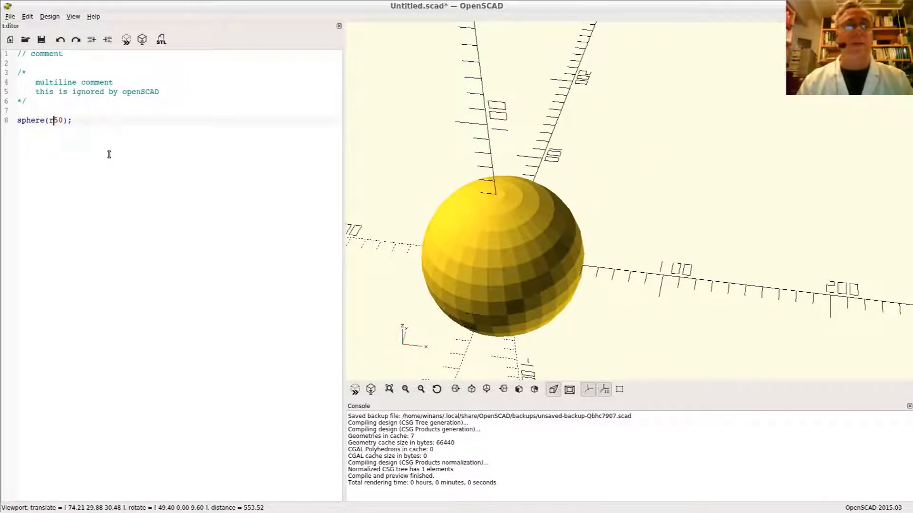
text(d=)
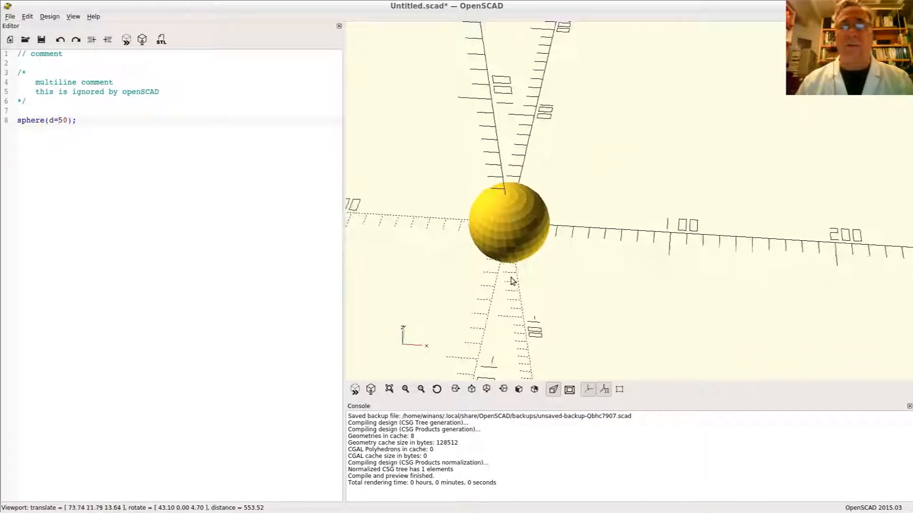
scroll(up, 3)
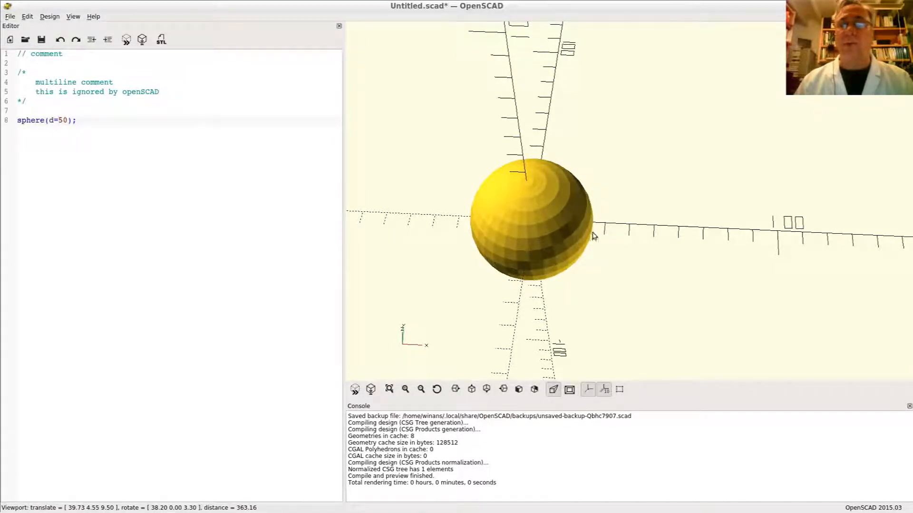
mouse_move(748, 241)
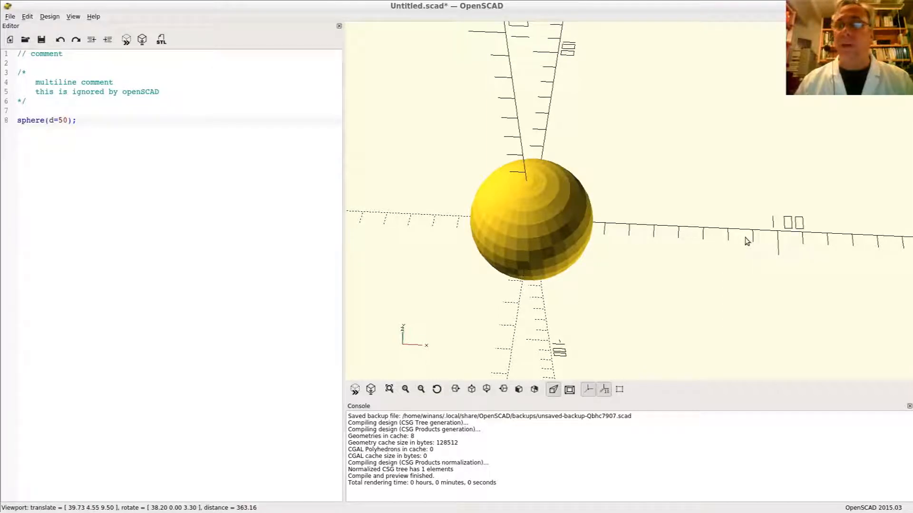
mouse_move(657, 238)
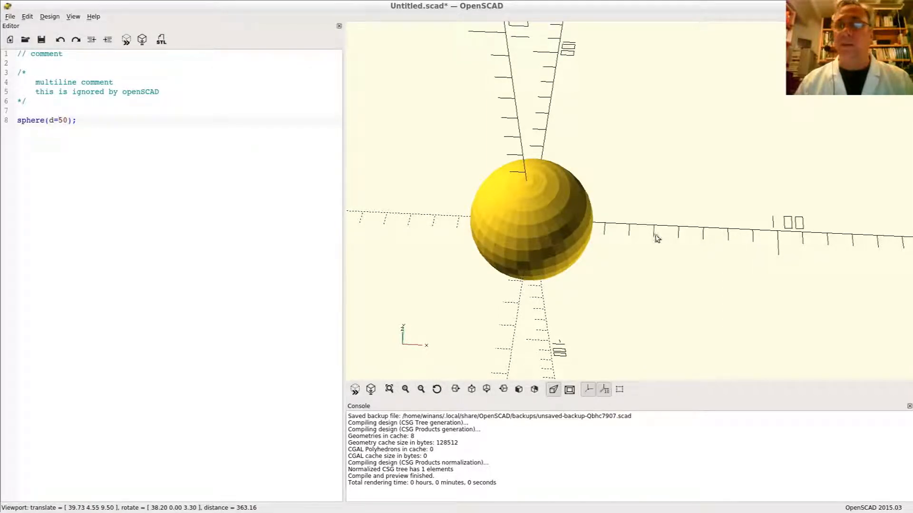
scroll(up, 3)
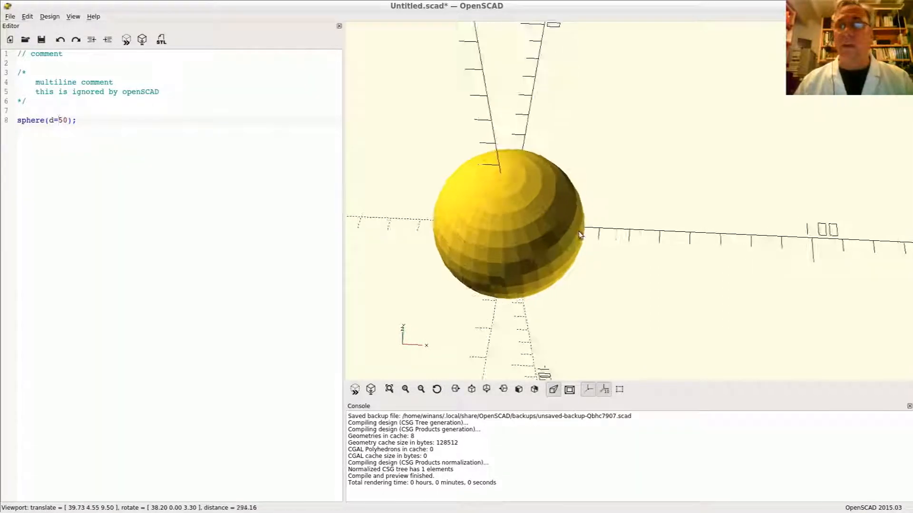
scroll(up, 3)
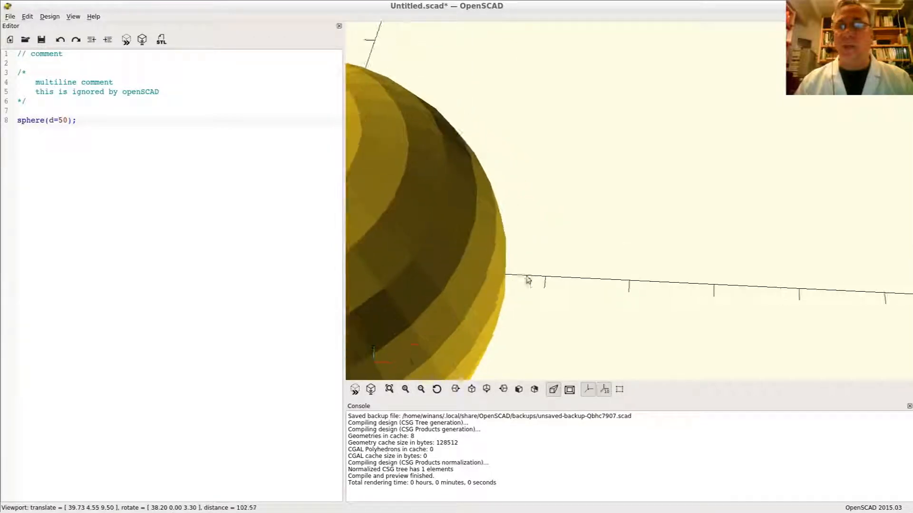
scroll(up, 3)
text(c)
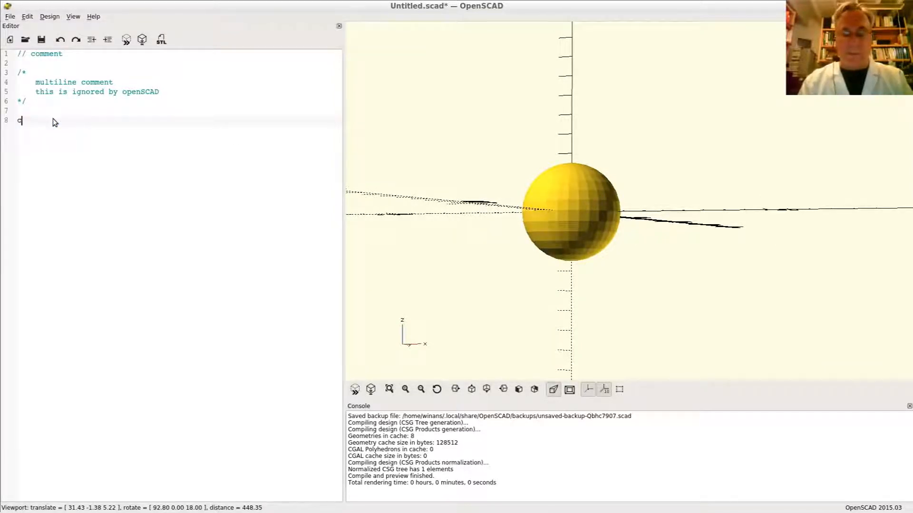
Write cylinder(d=50, h=100); on line 8 and fit the cylinder into the view.
text(ylinder)
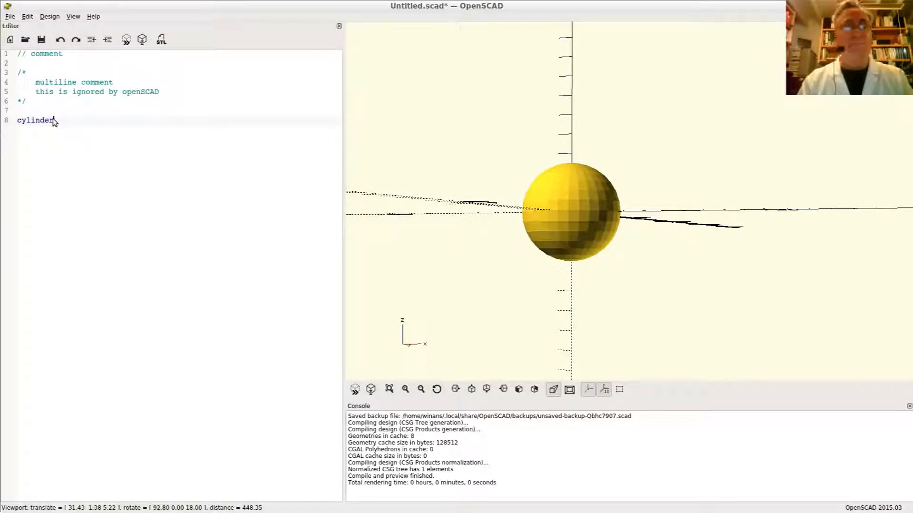
text((d=)
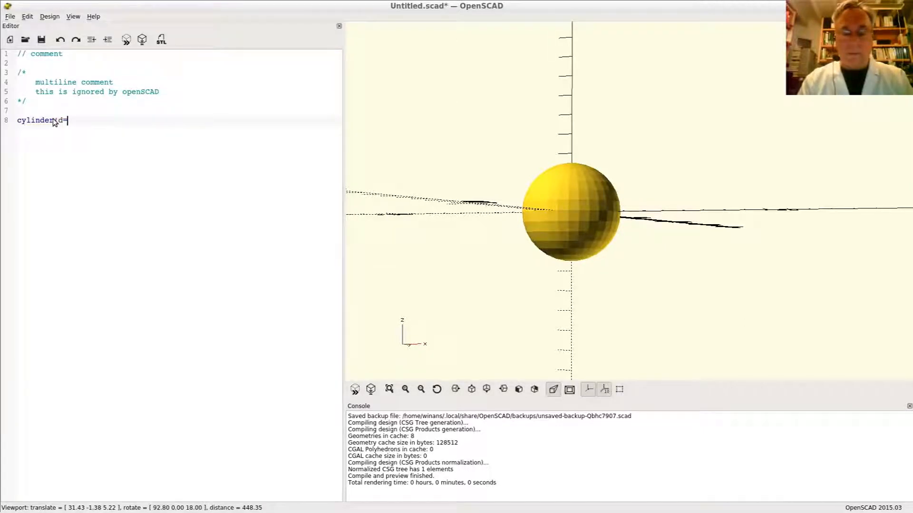
text(50, h=1)
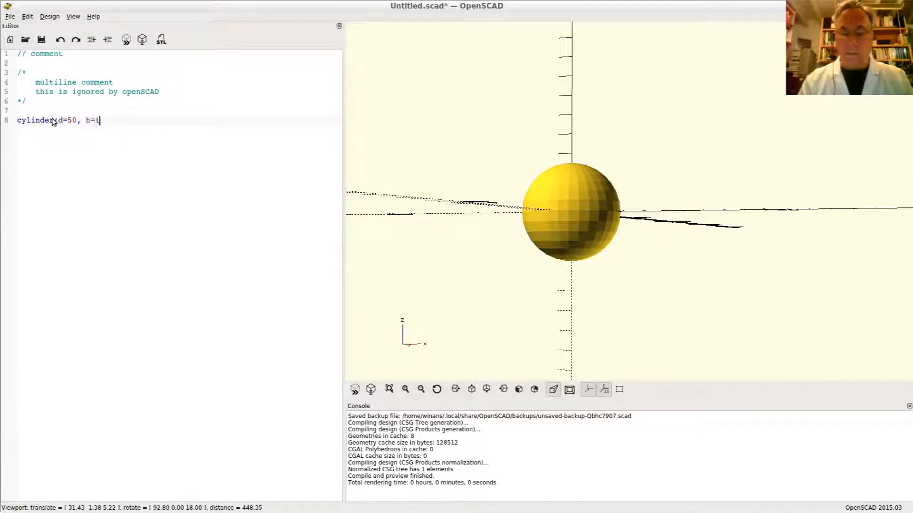
text(00);)
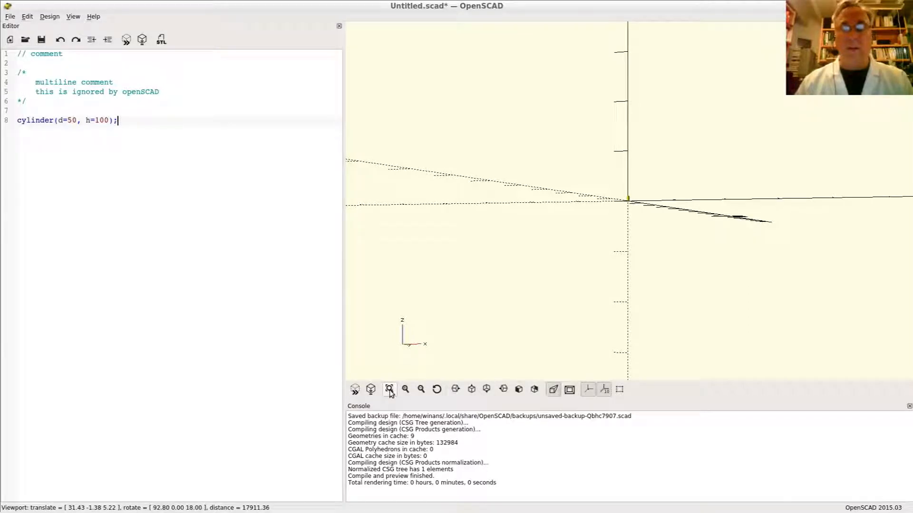
click(389, 388)
text(, )
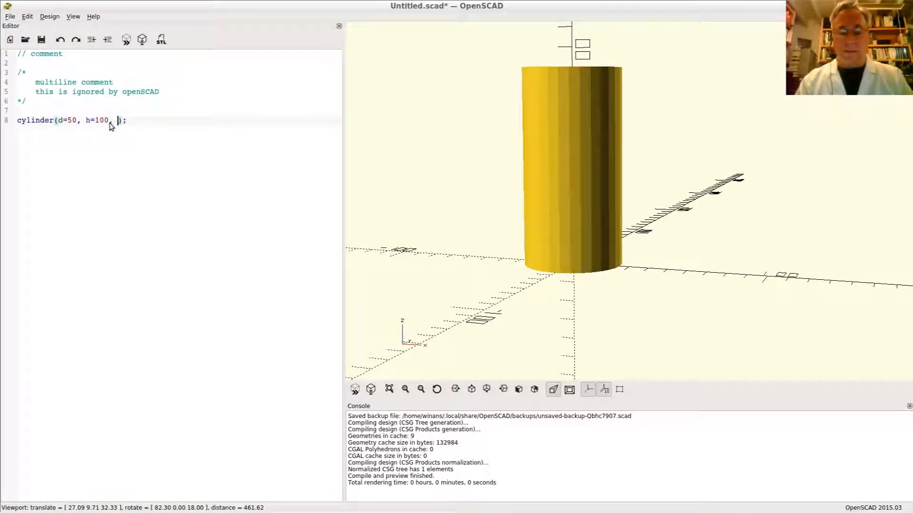
Add center=true to the cylinder, then change it to center=false.
text(center=)
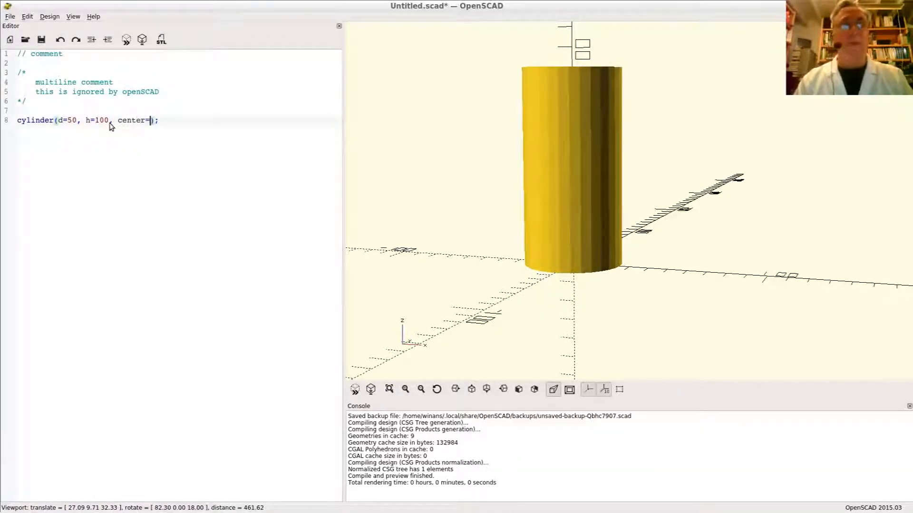
text(tr)
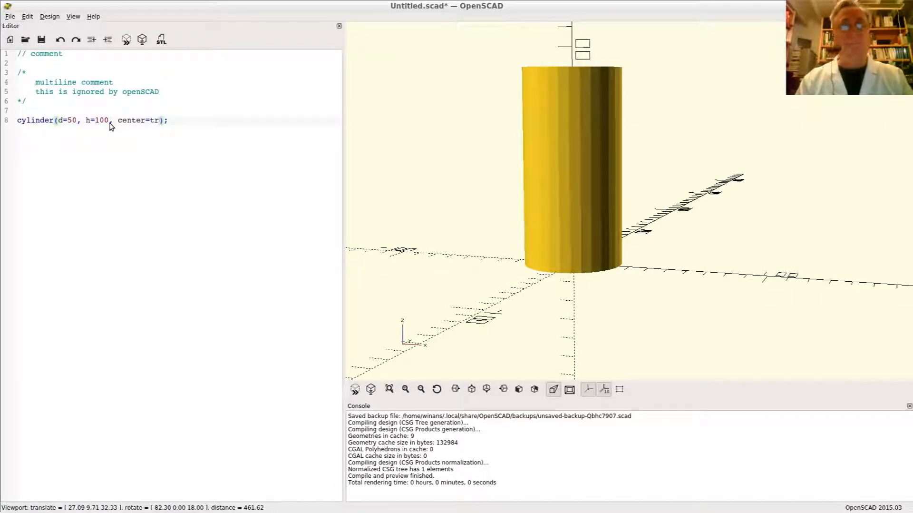
text(ue)
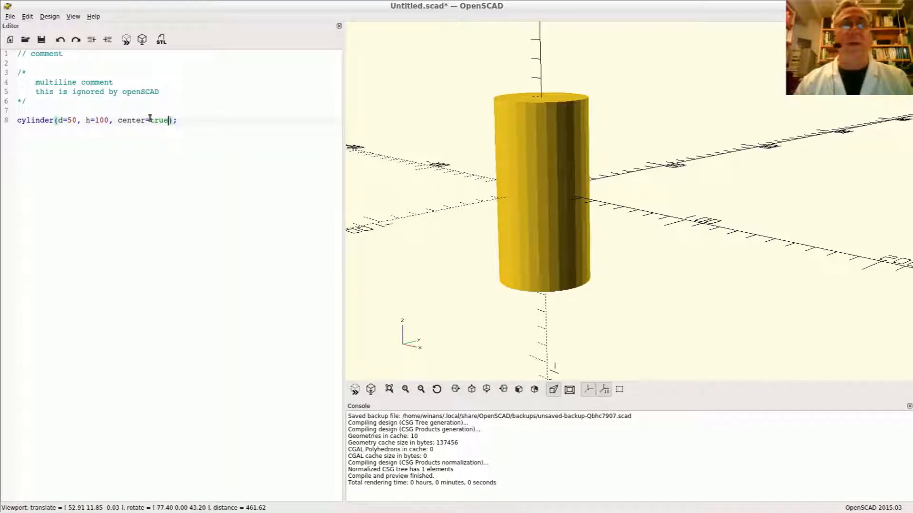
double_click(159, 120)
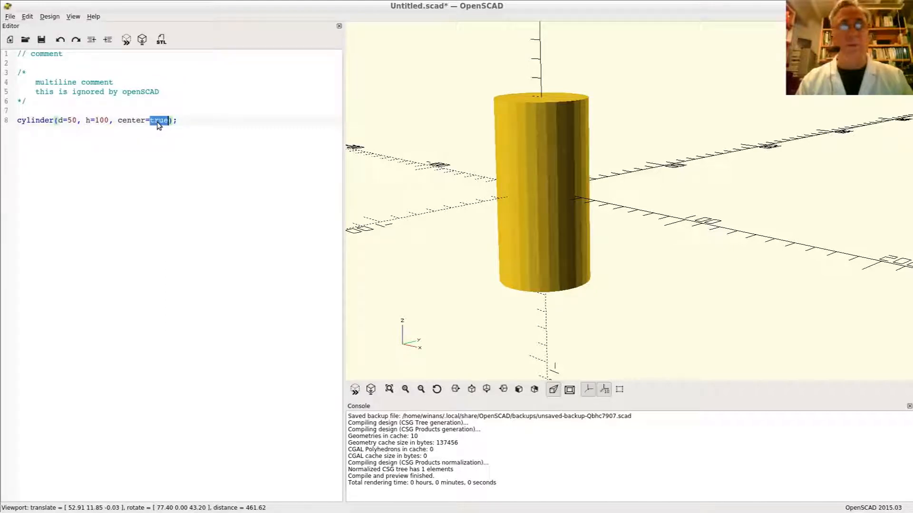
text(false)
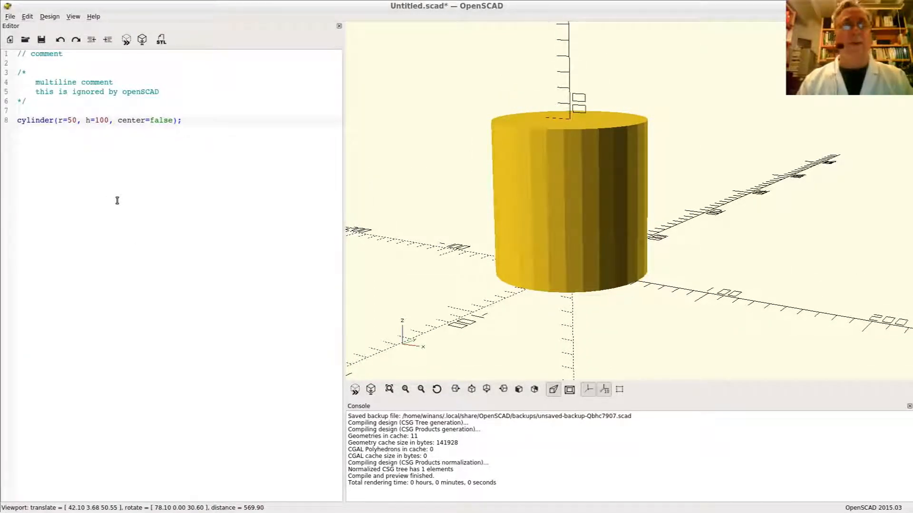
Give the cylinder r1=50 and r2=90, then rename r1 to d1.
text(1)
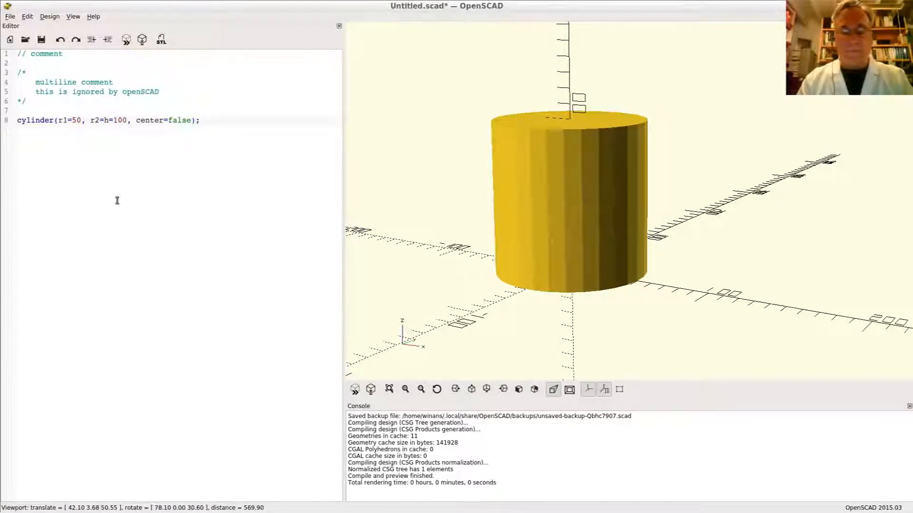
text(90,)
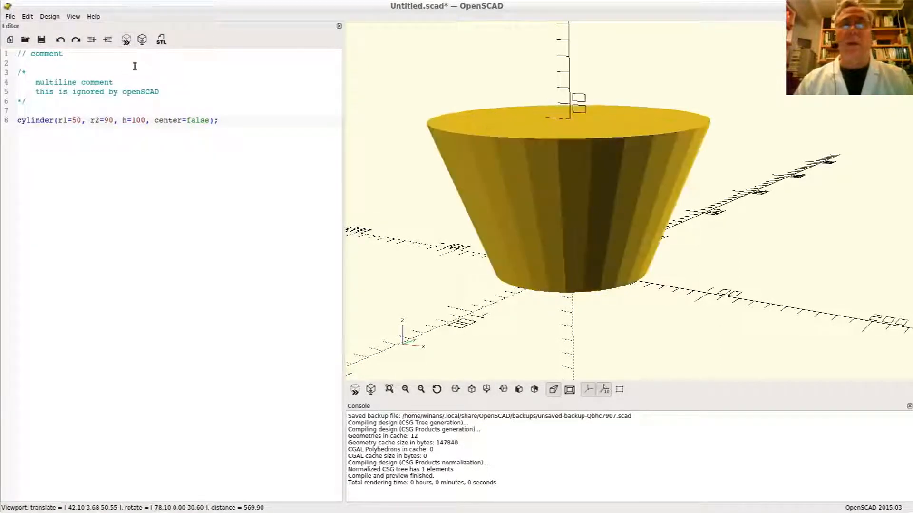
double_click(70, 120)
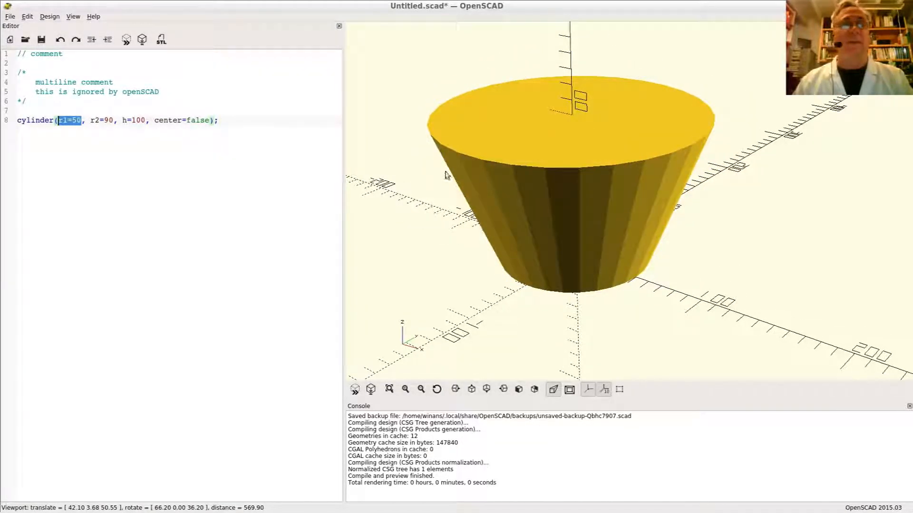
click(65, 120)
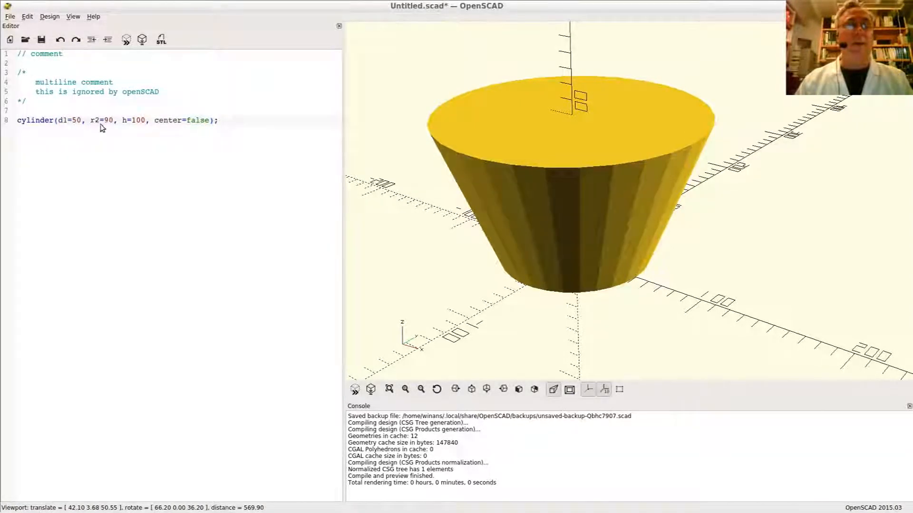
text(d)
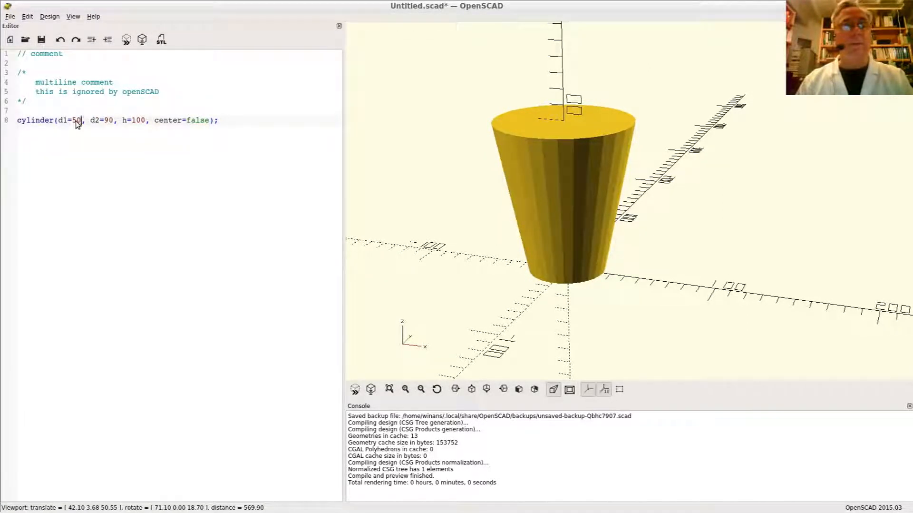
Preview with top diameter d2=20, then set d2=0 and center=true for a pointed cone.
text(20)
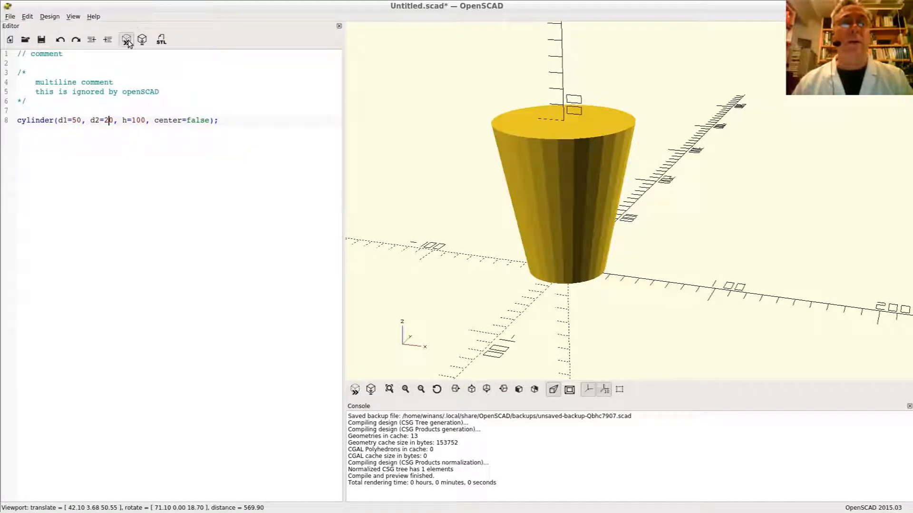
click(127, 39)
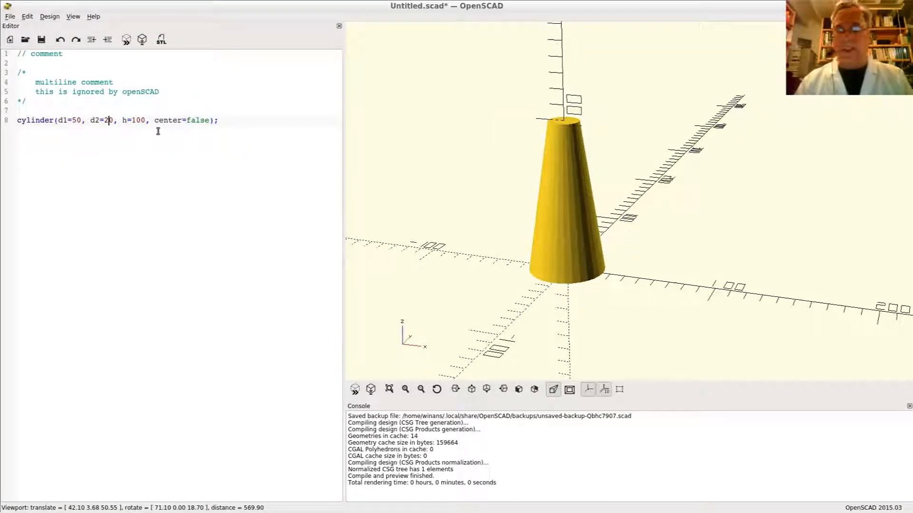
text(0)
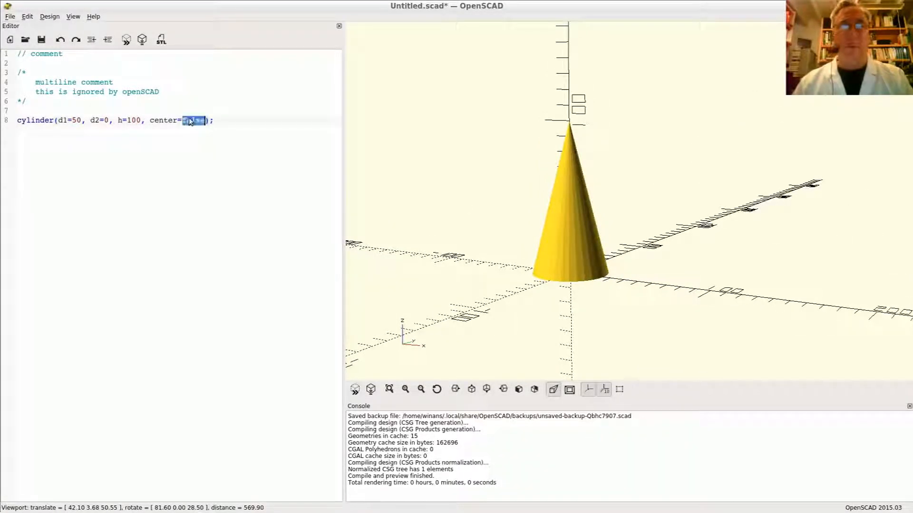
text(true)
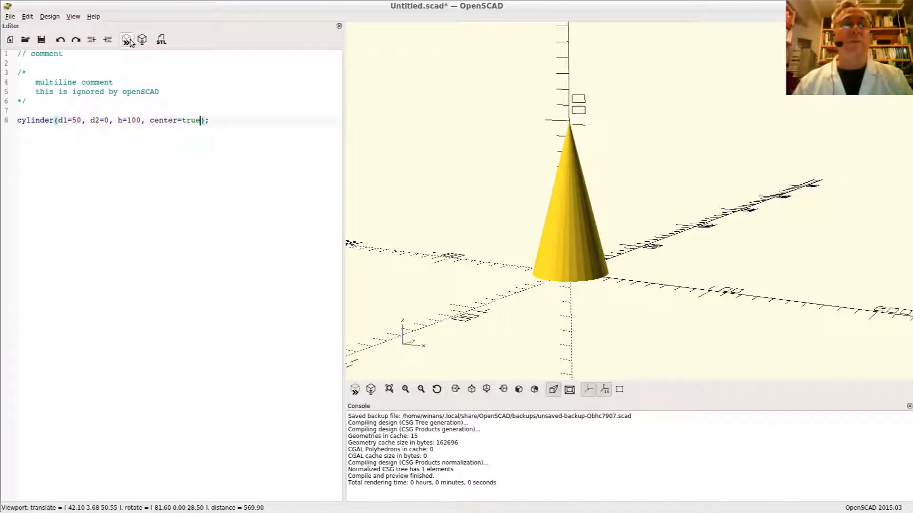